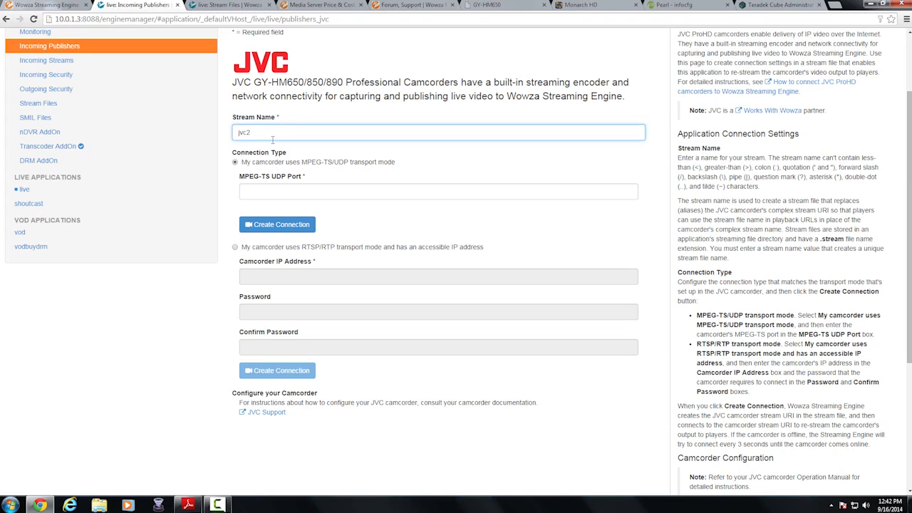
mouse_move(430, 214)
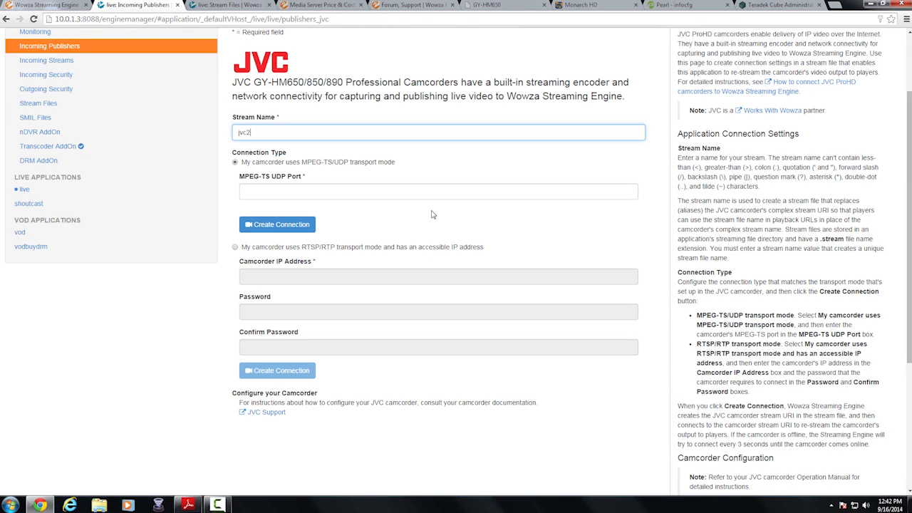